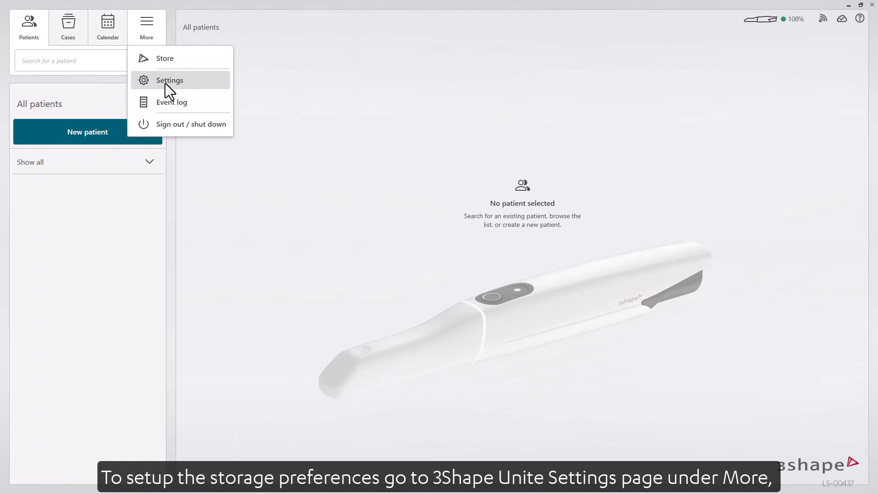
- Go to the application settings and enter the Storage management section
left_click(170, 80)
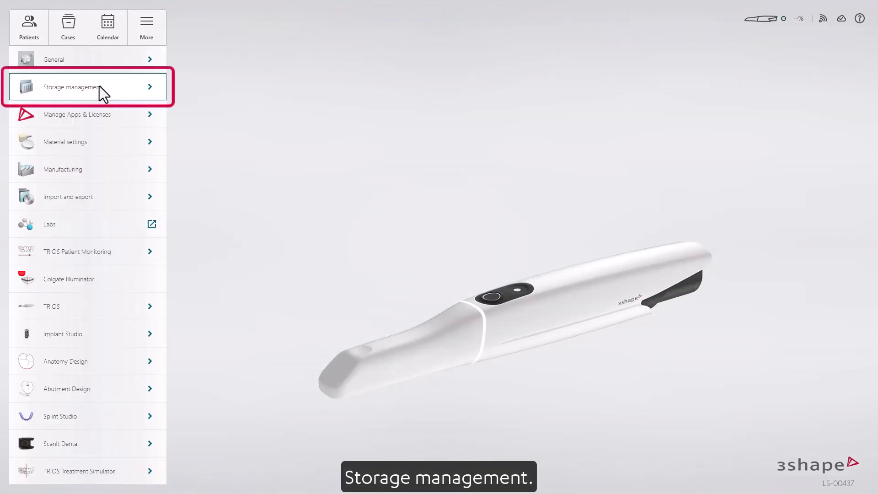
left_click(87, 87)
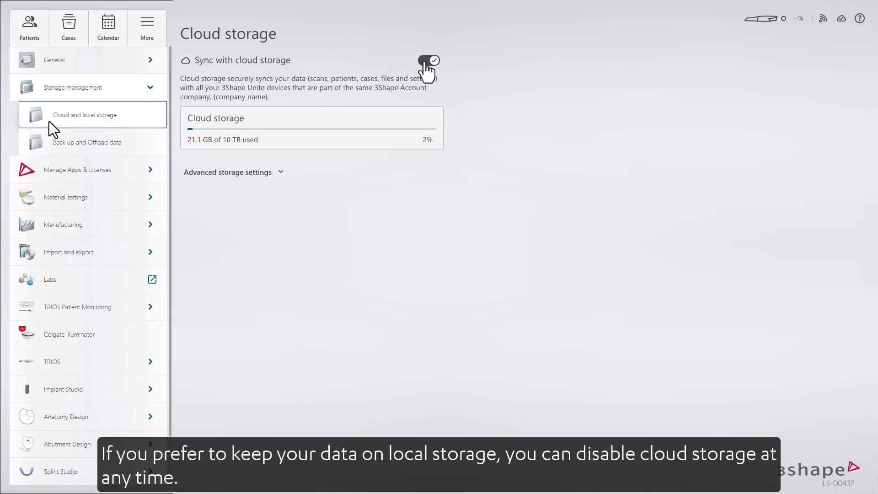
- Deactivate Sync with cloud storage, confirm it, then expand the advanced storage options
left_click(428, 60)
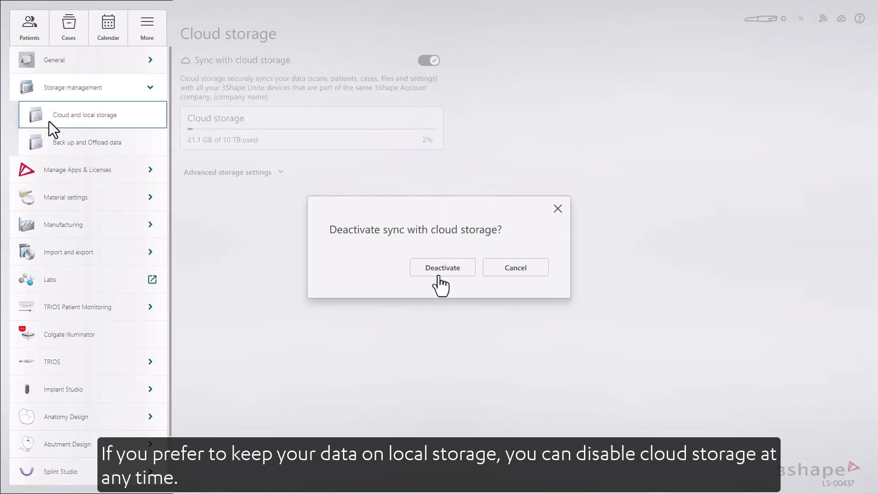
left_click(442, 267)
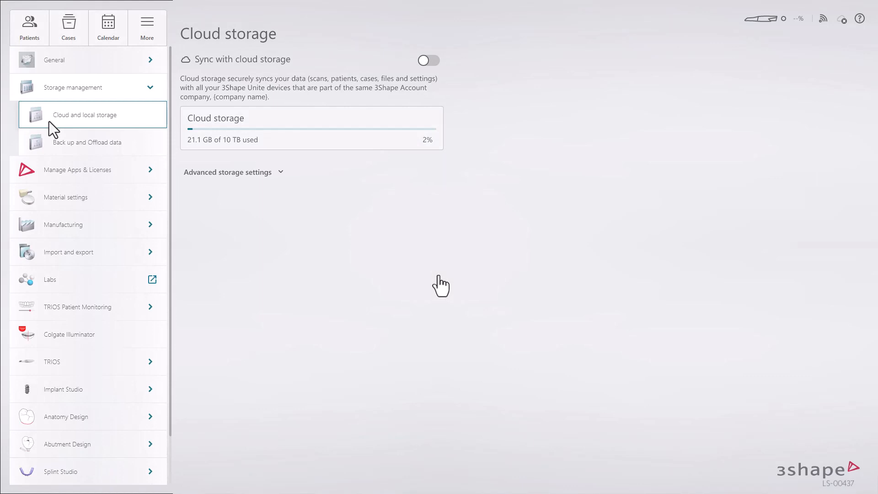
left_click(428, 60)
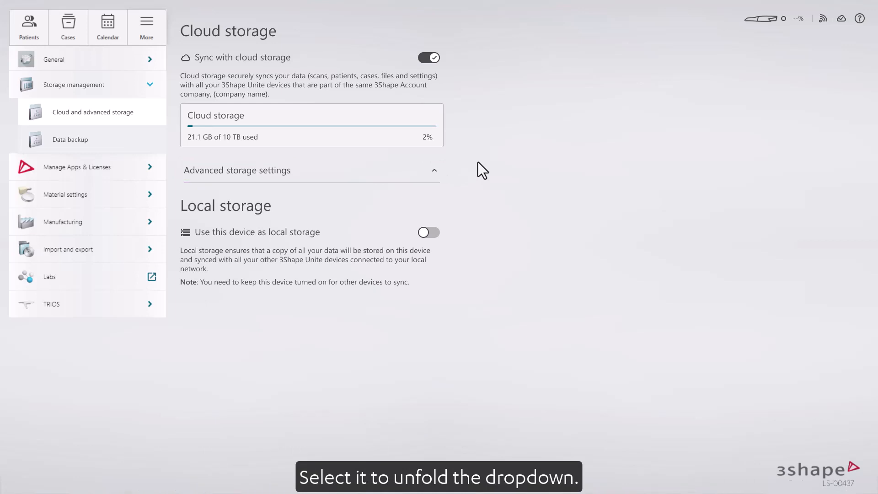
mouse_move(458, 232)
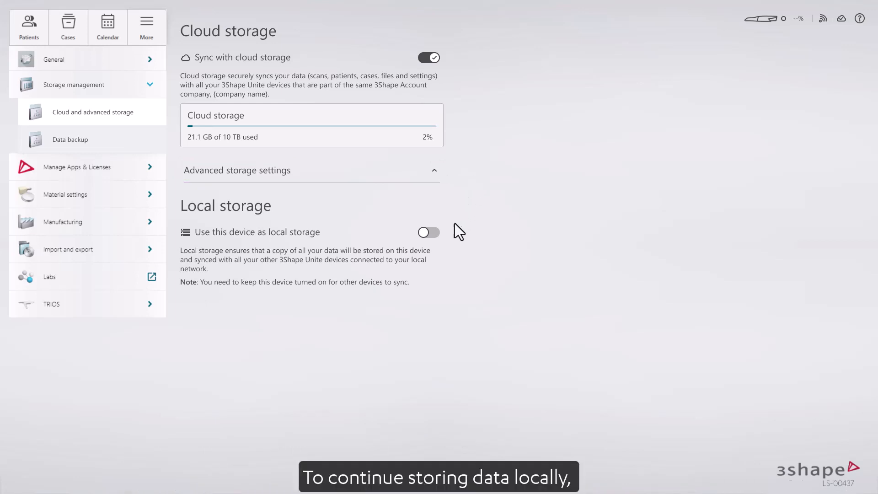
- Activate this device as the local storage hub and confirm the activation
left_click(429, 232)
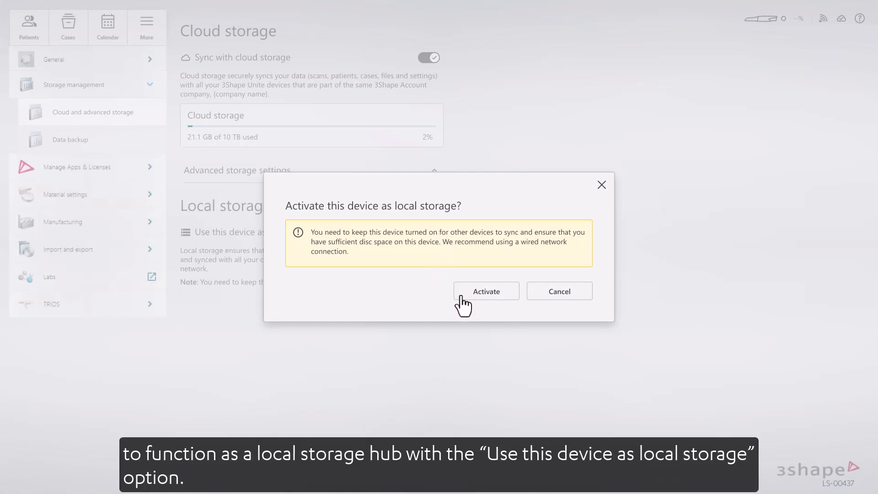
left_click(486, 291)
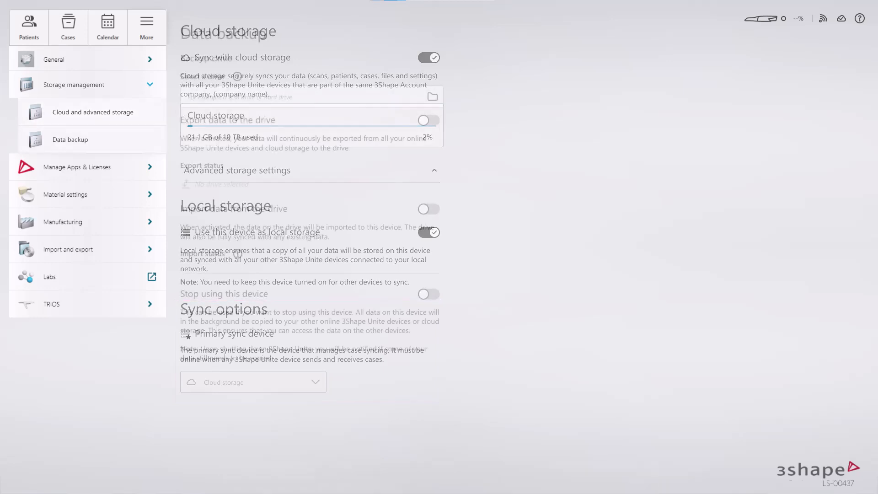
- On the Data backup page, enable Export data to the D:\StorageDevice drive
left_click(70, 139)
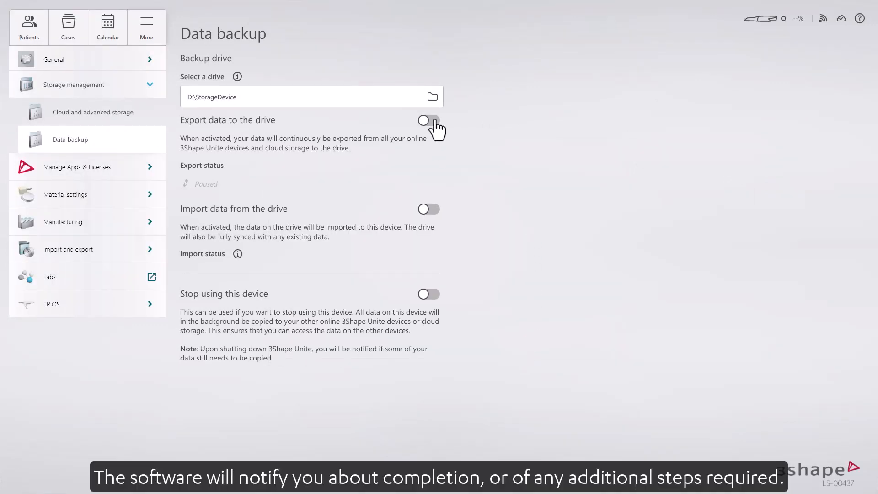
left_click(428, 119)
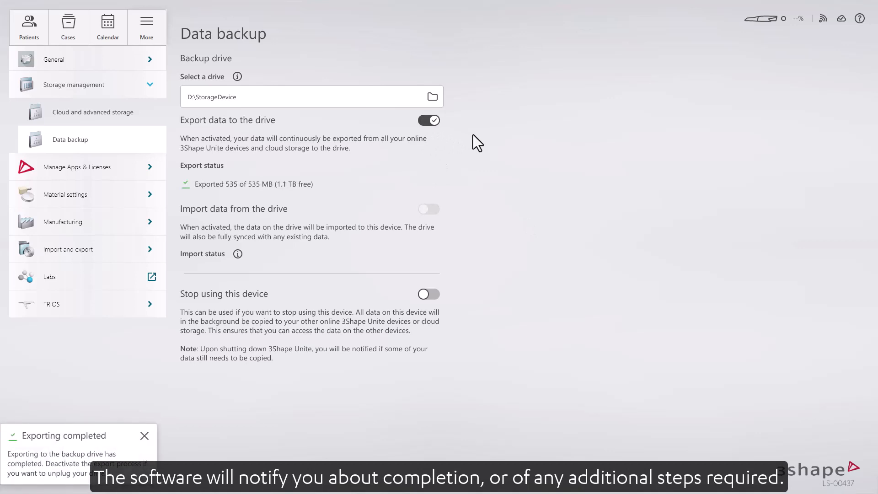
left_click(428, 120)
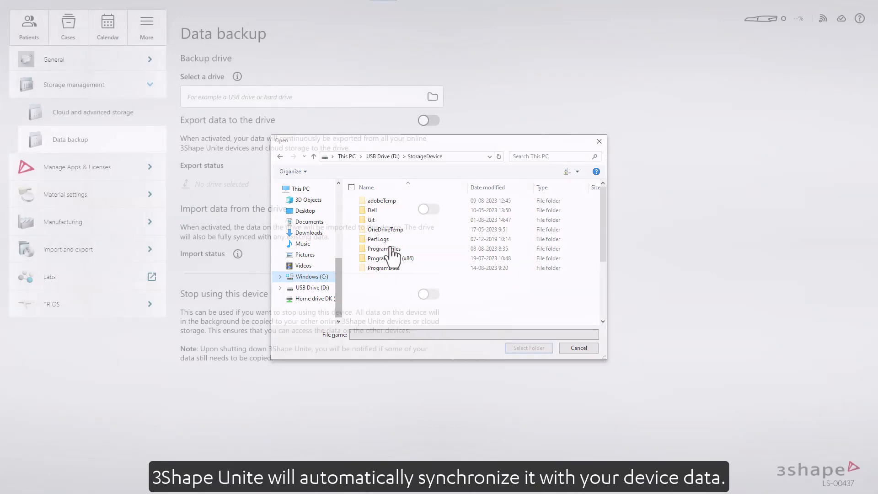
- Close the drive folder browser, leaving no backup drive selected and export off
left_click(578, 347)
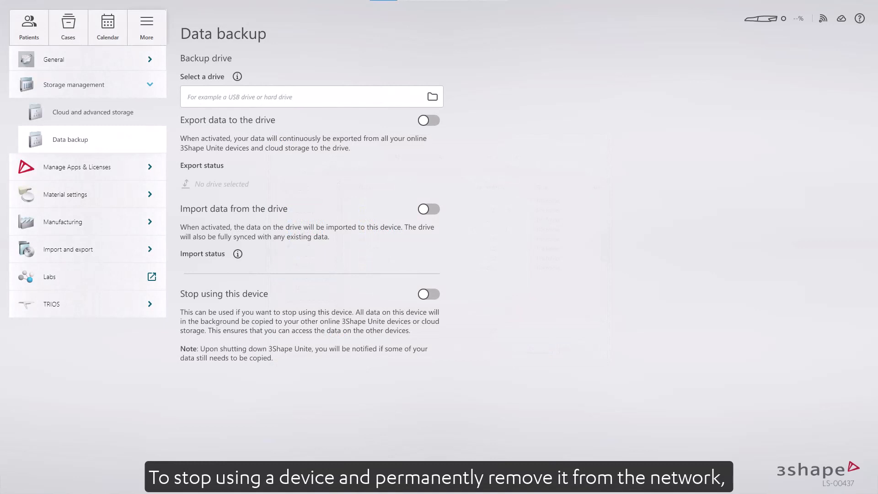